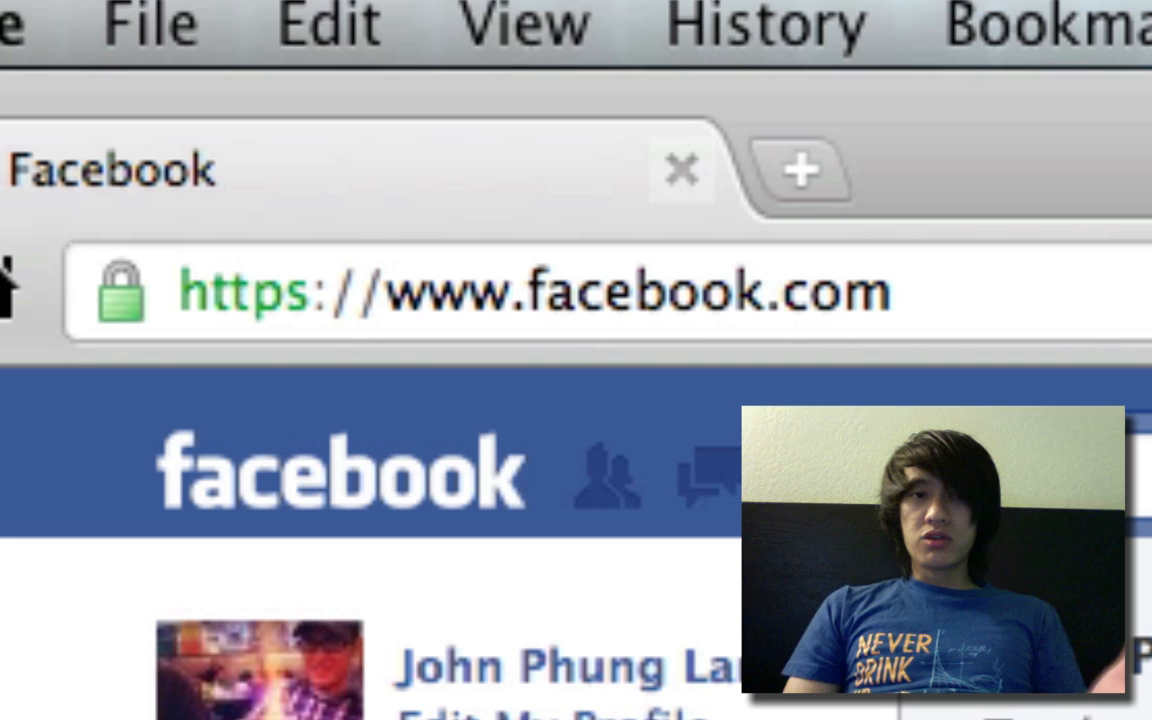
mouse_move(150, 370)
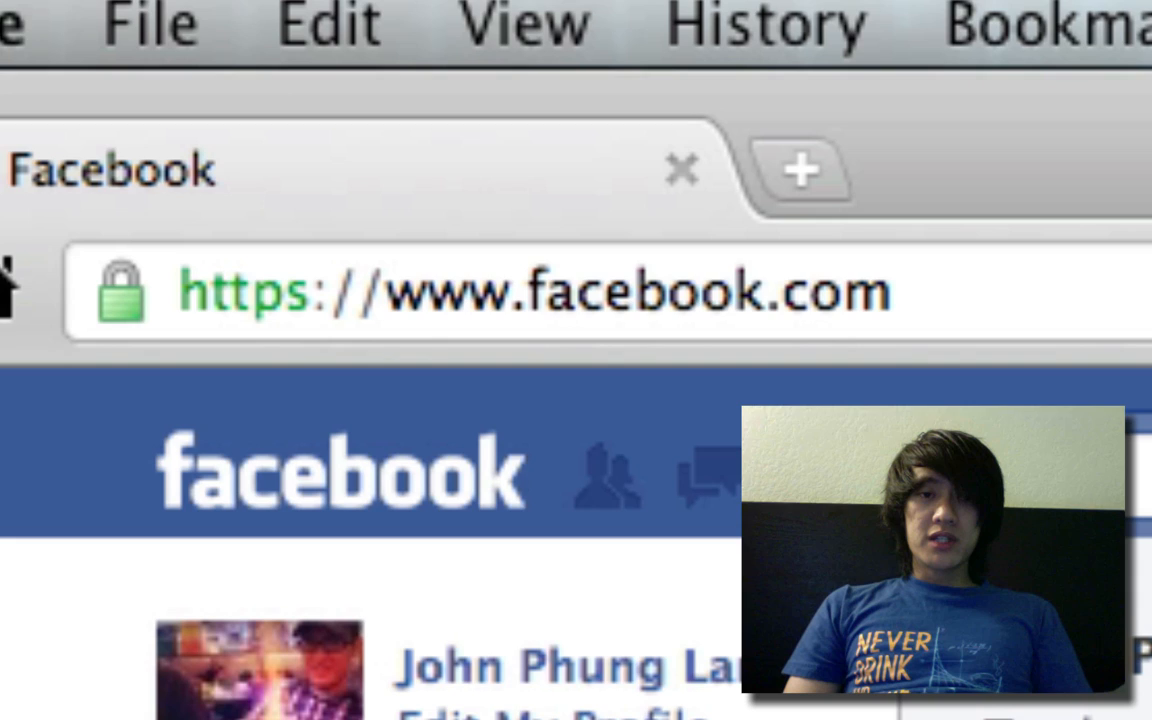
- Open the 'Learn more' Secure Browsing article in a new tab, then enable Secure Browsing
scroll("down", 3)
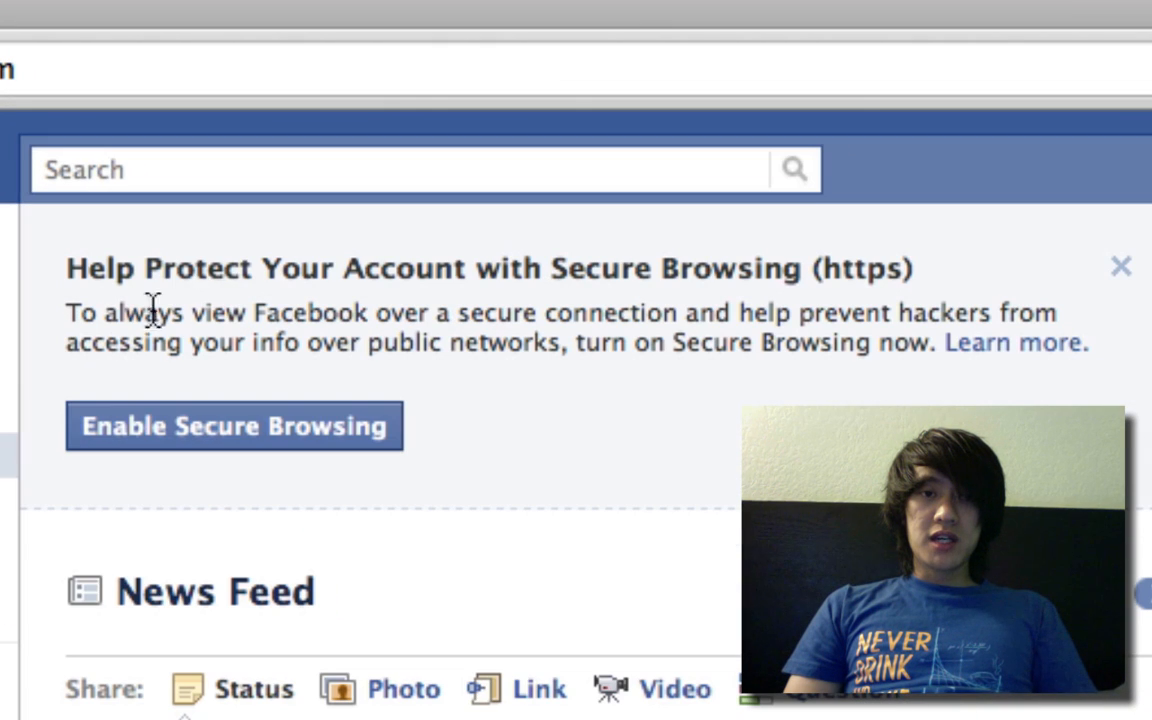
mouse_move(440, 395)
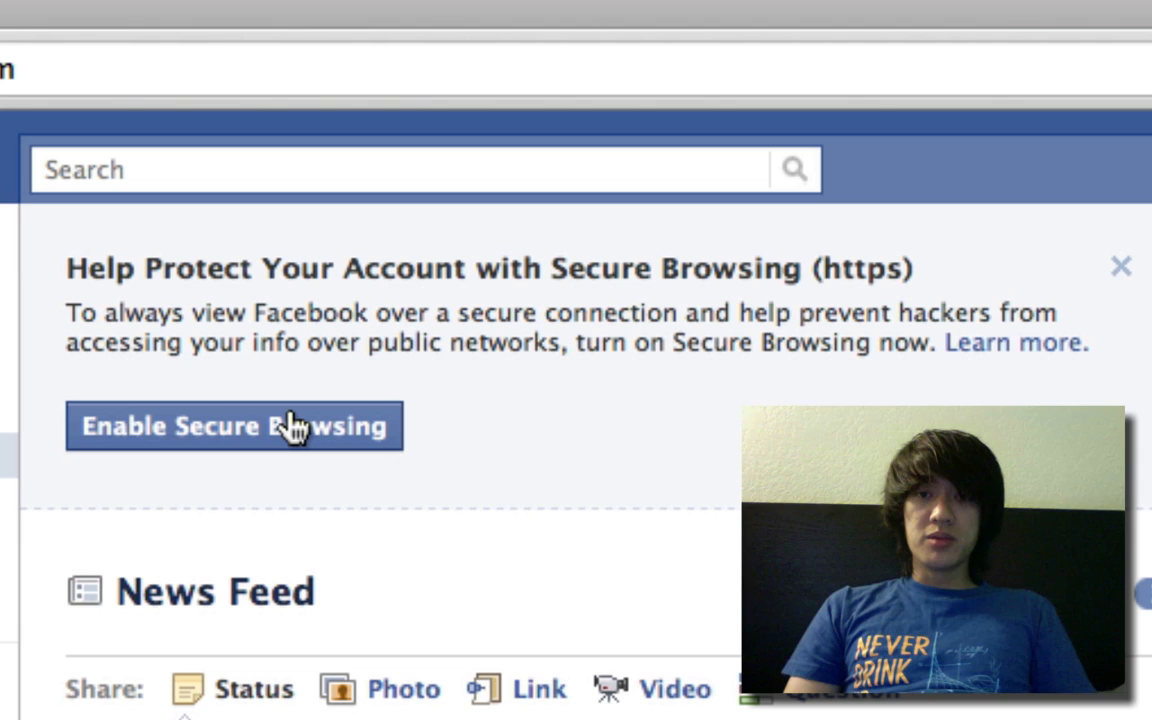
right_click(1014, 342)
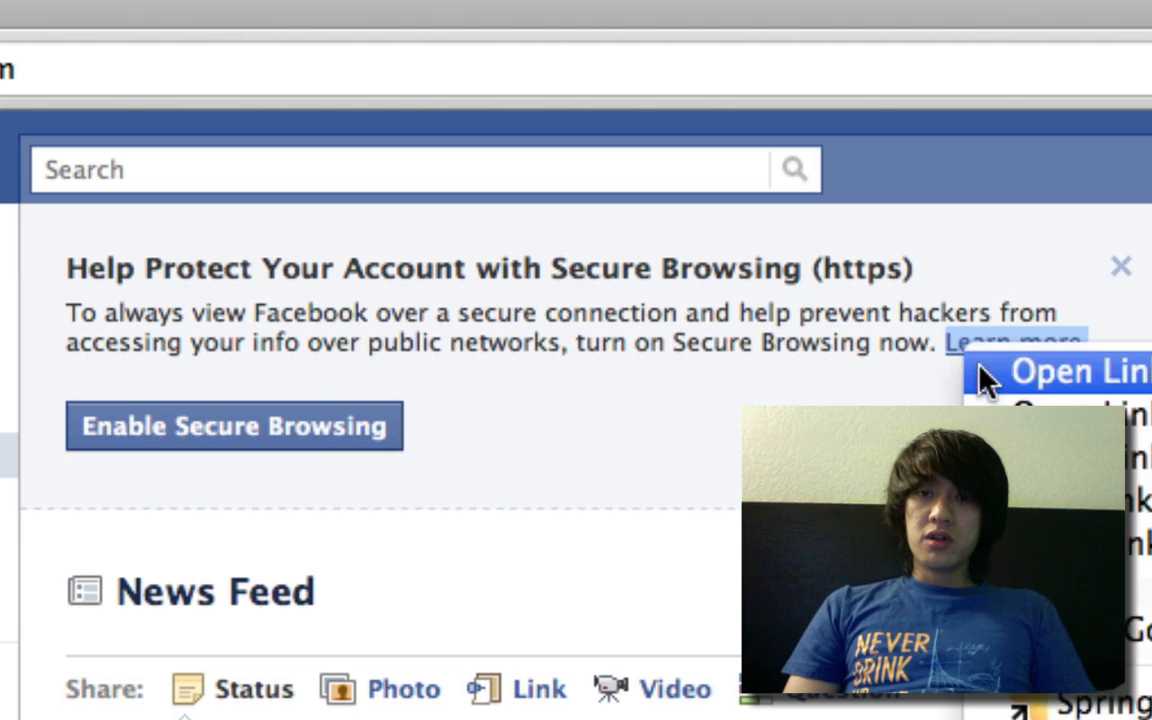
left_click(1080, 371)
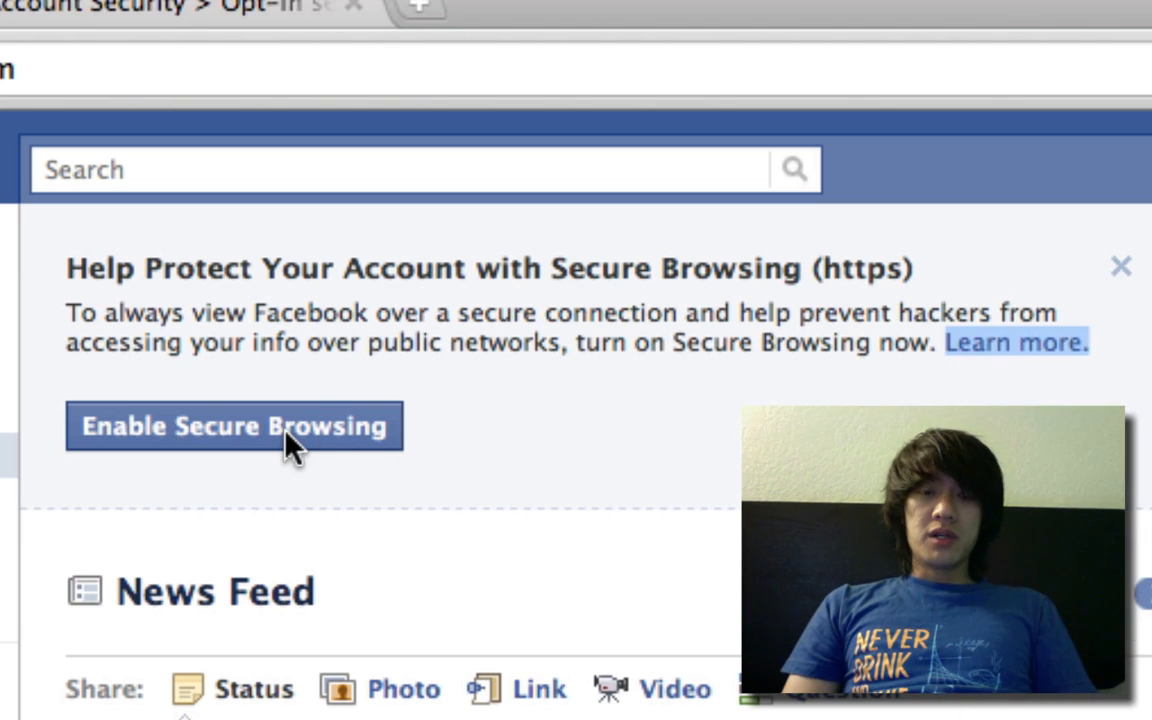
left_click(234, 426)
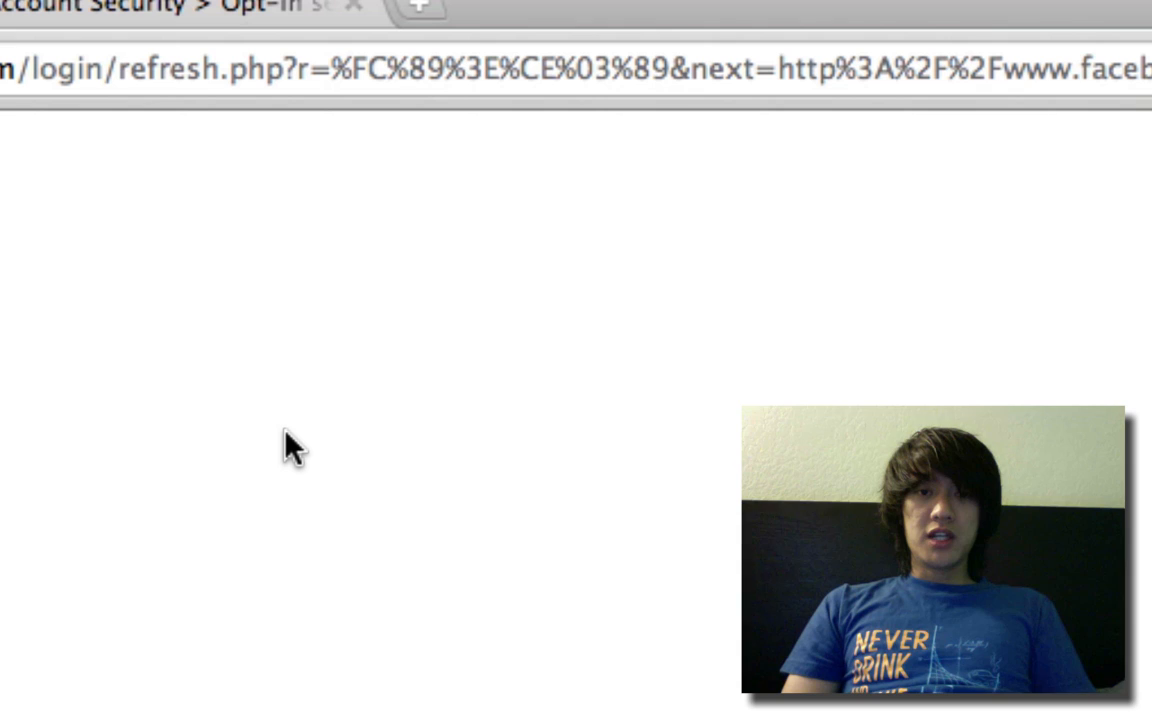